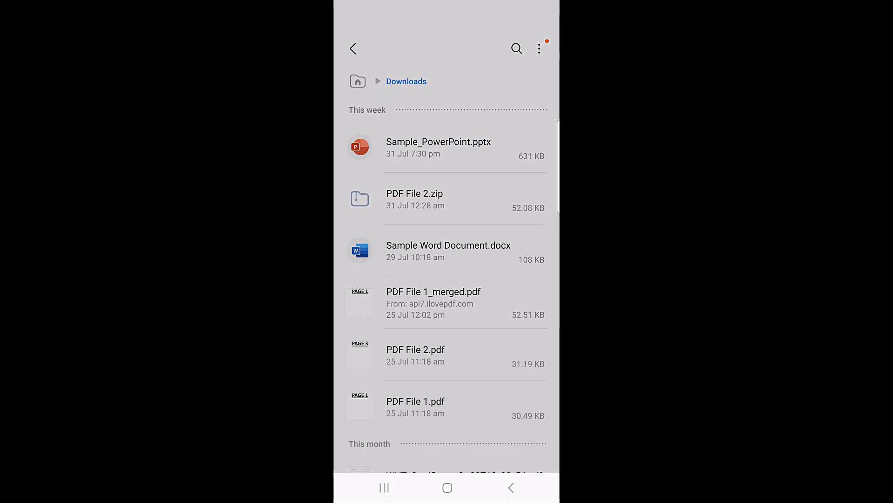
- Open Sample_PowerPoint.pptx from the Downloads folder in My Files
click(439, 146)
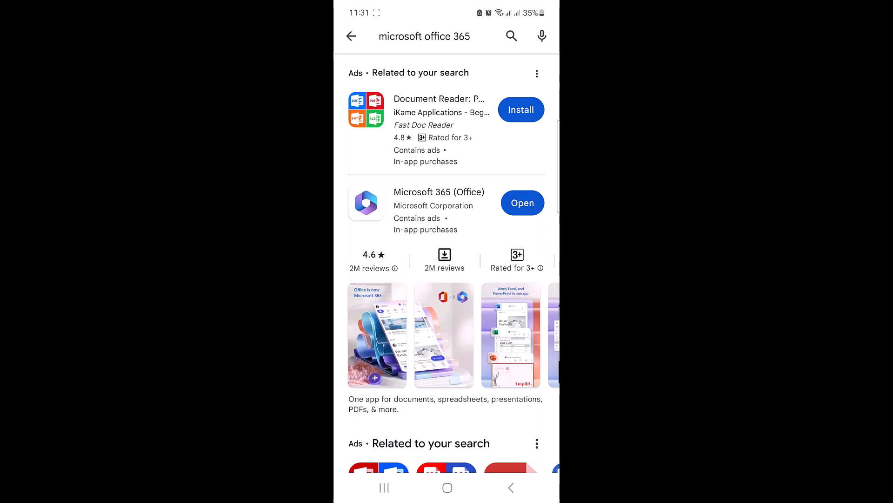
- Open Microsoft 365 (Office) from its Play Store listing
click(521, 203)
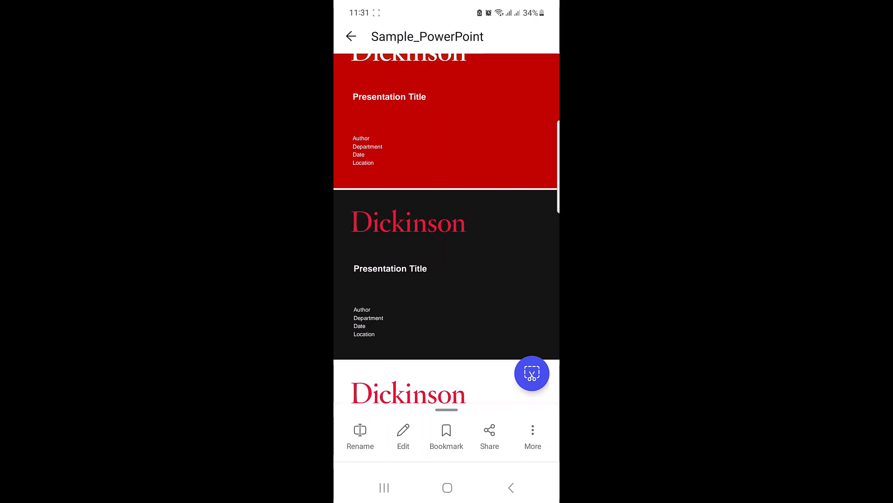
- Expand the More sheet to show Save As, Print and Convert to Word
click(532, 436)
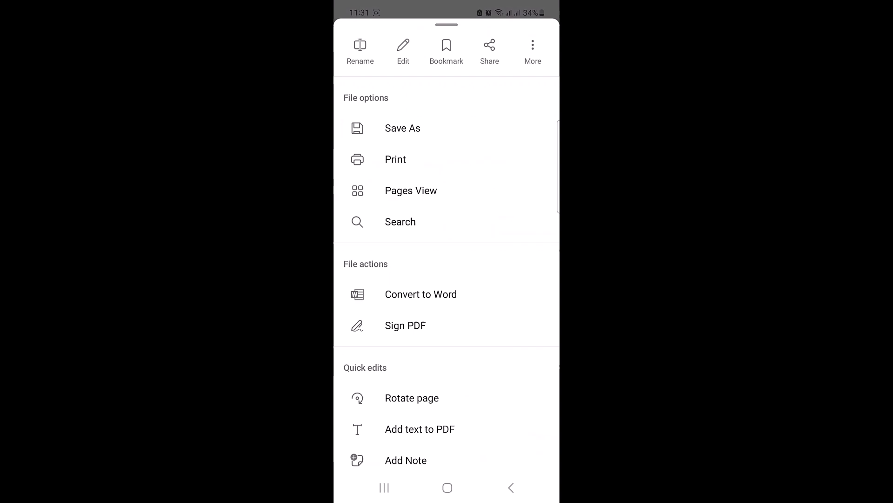
- Save a copy as Sample_PowerPoint.pdf to This device
click(402, 128)
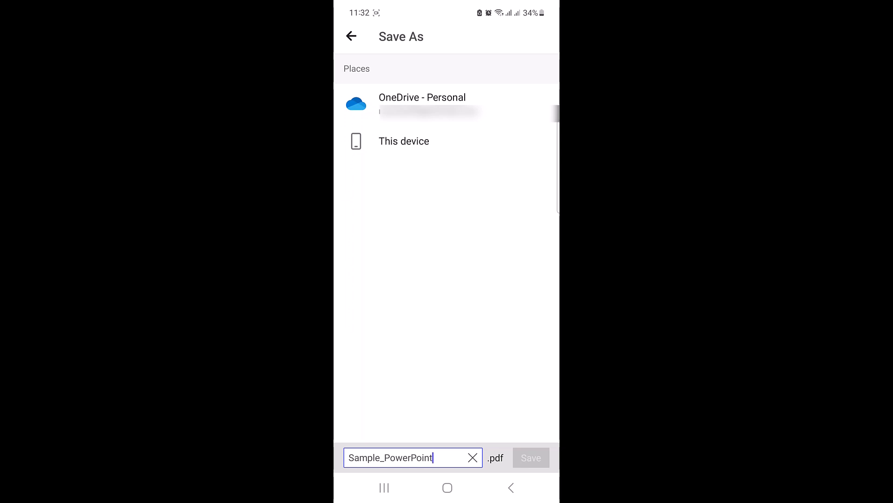
click(530, 457)
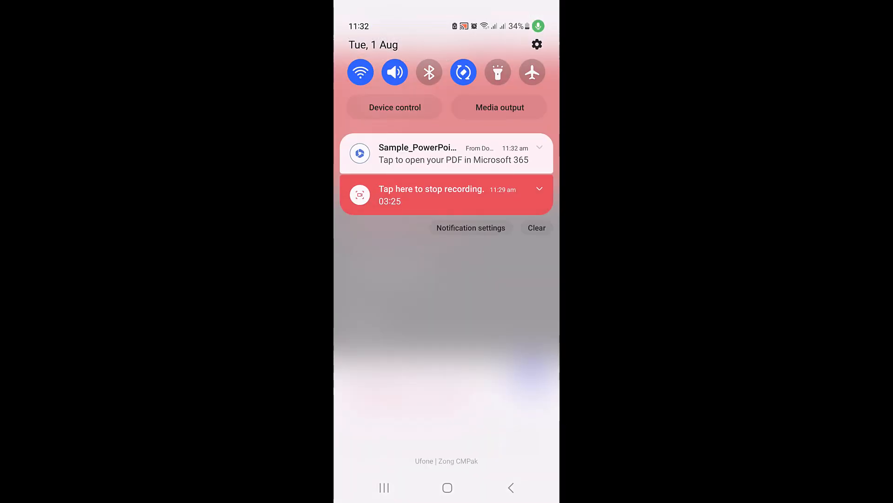
- Open the saved PDF from the notification and scroll to the chart pages
click(446, 153)
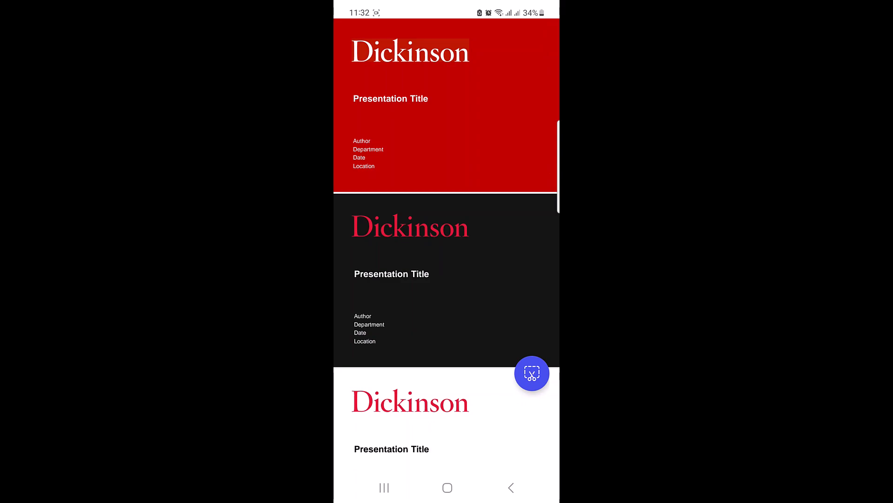
scroll(down, 3)
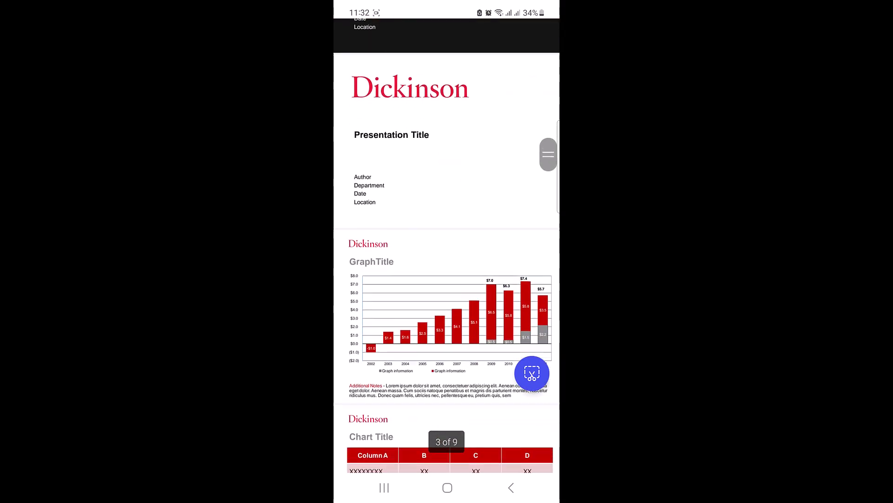